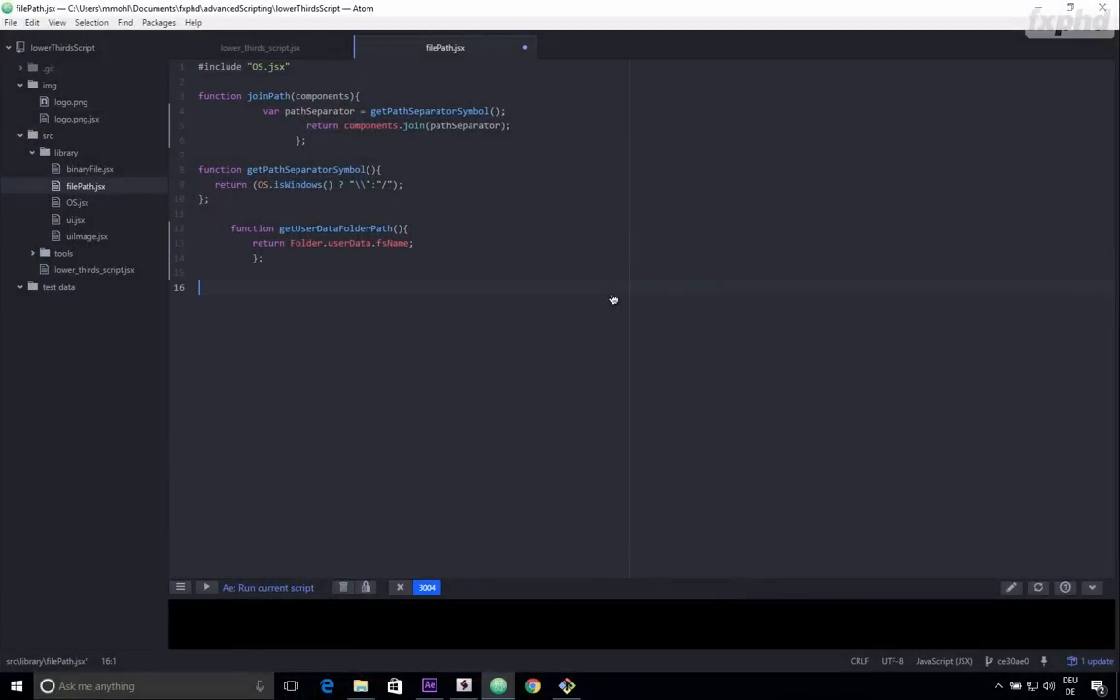
pyautogui.moveTo(373, 19)
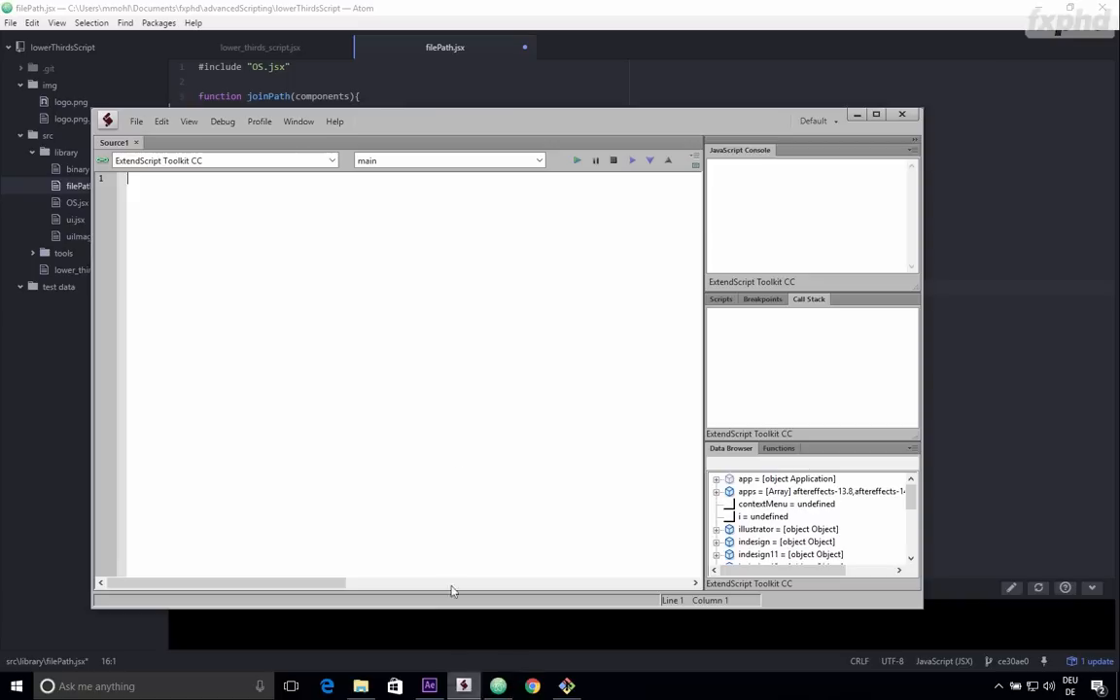
pyautogui.moveTo(383, 396)
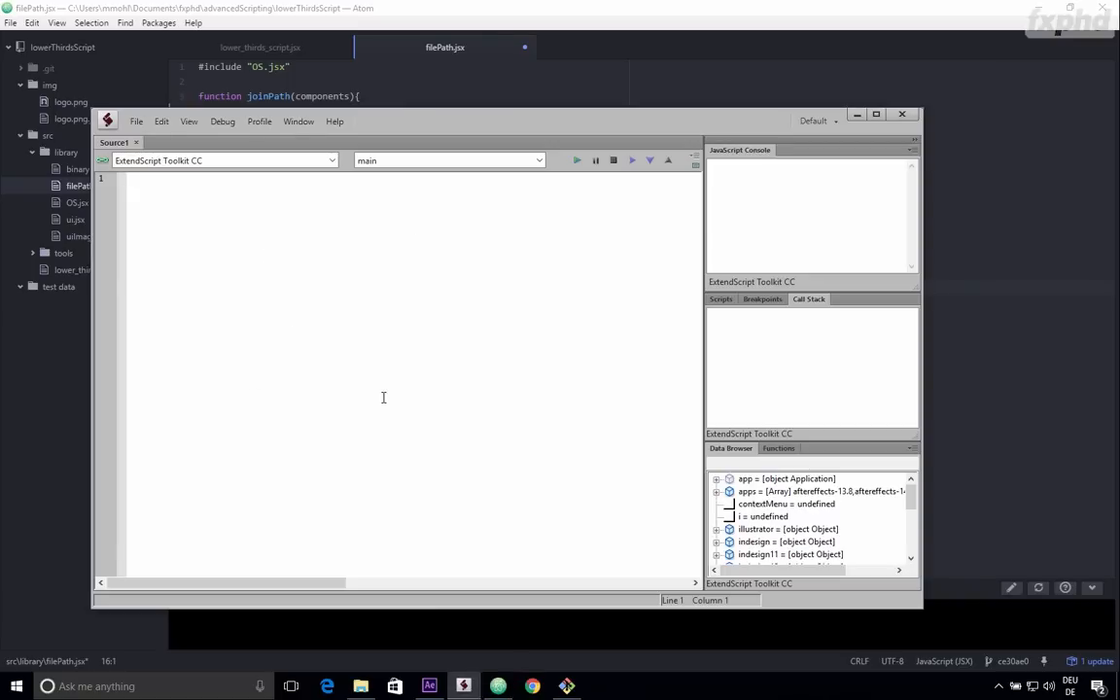
pyautogui.moveTo(311, 226)
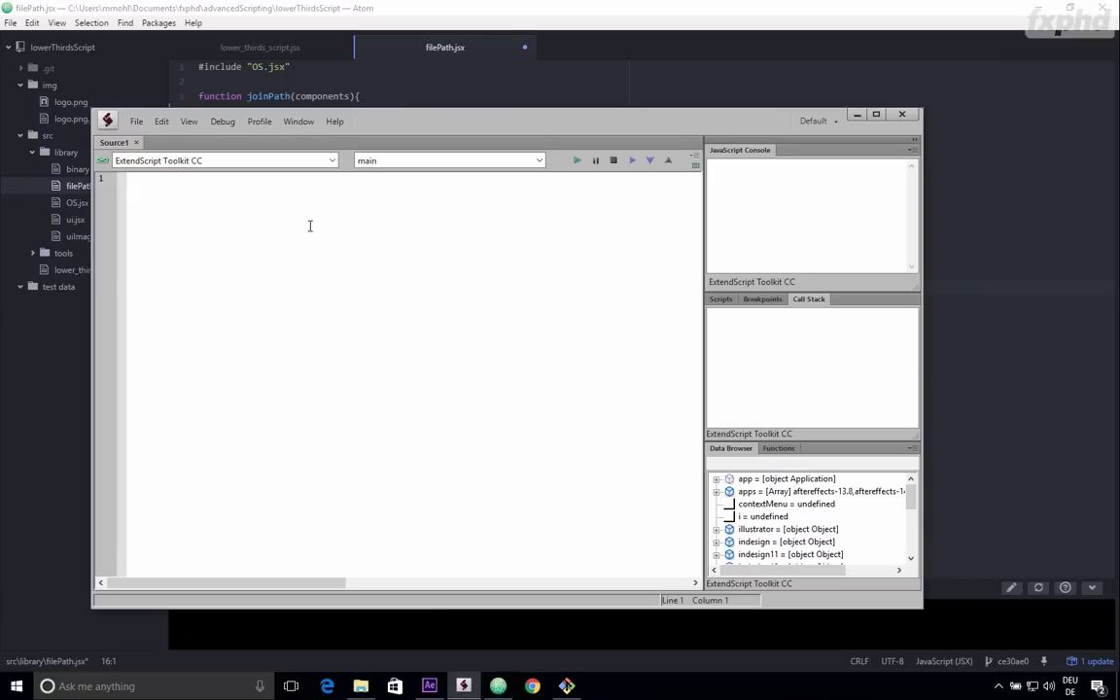
pyautogui.moveTo(399, 136)
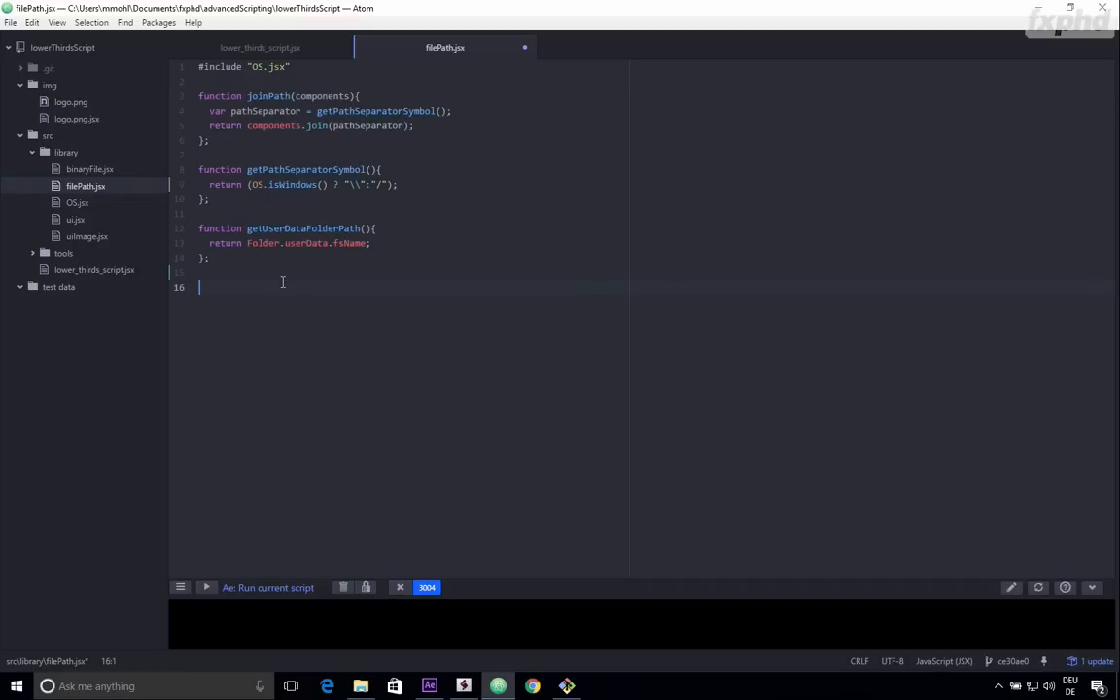
# Step: Switch to lower_thirds_script.jsx and run the current script from the bottom panel
pyautogui.click(260, 47)
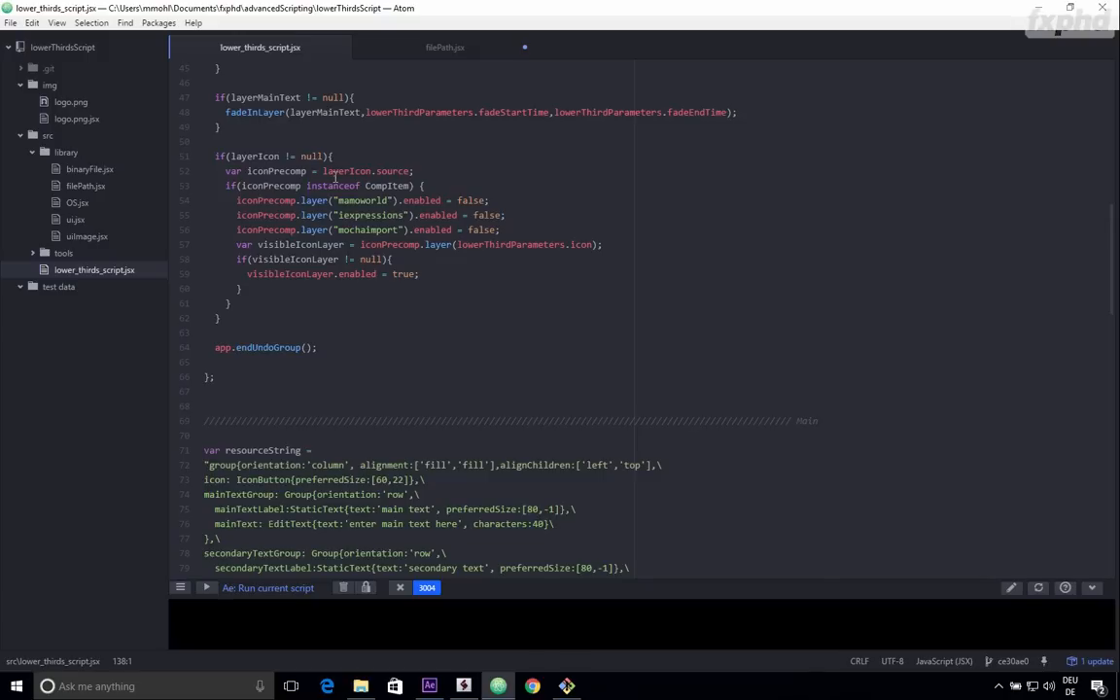
pyautogui.moveTo(292, 47)
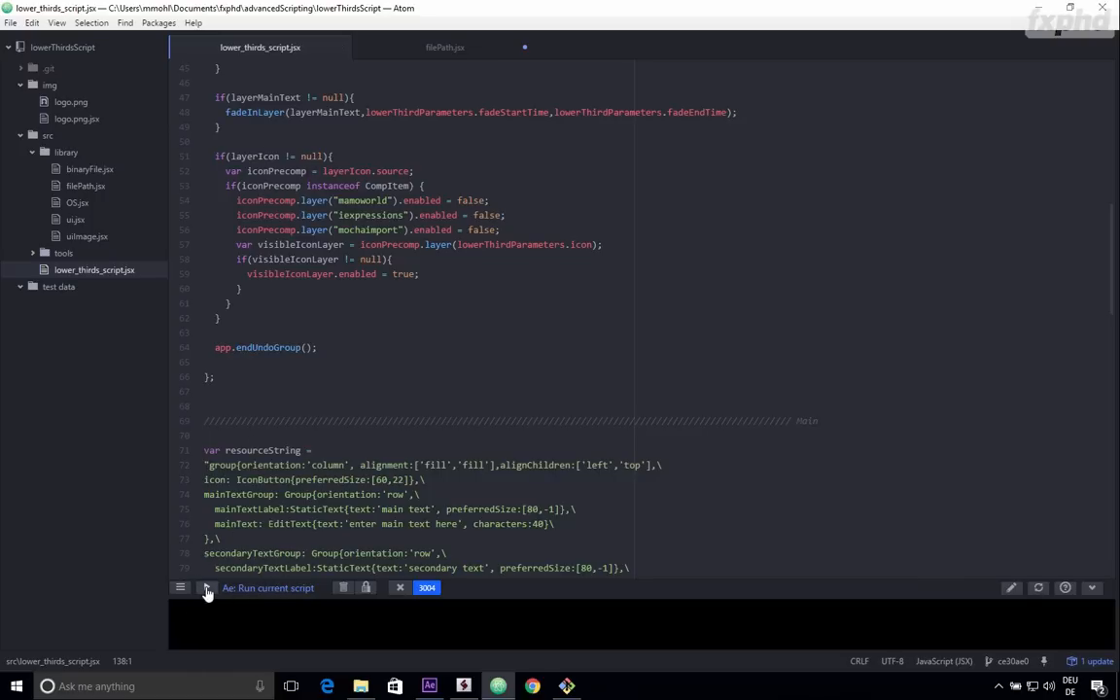
pyautogui.click(206, 587)
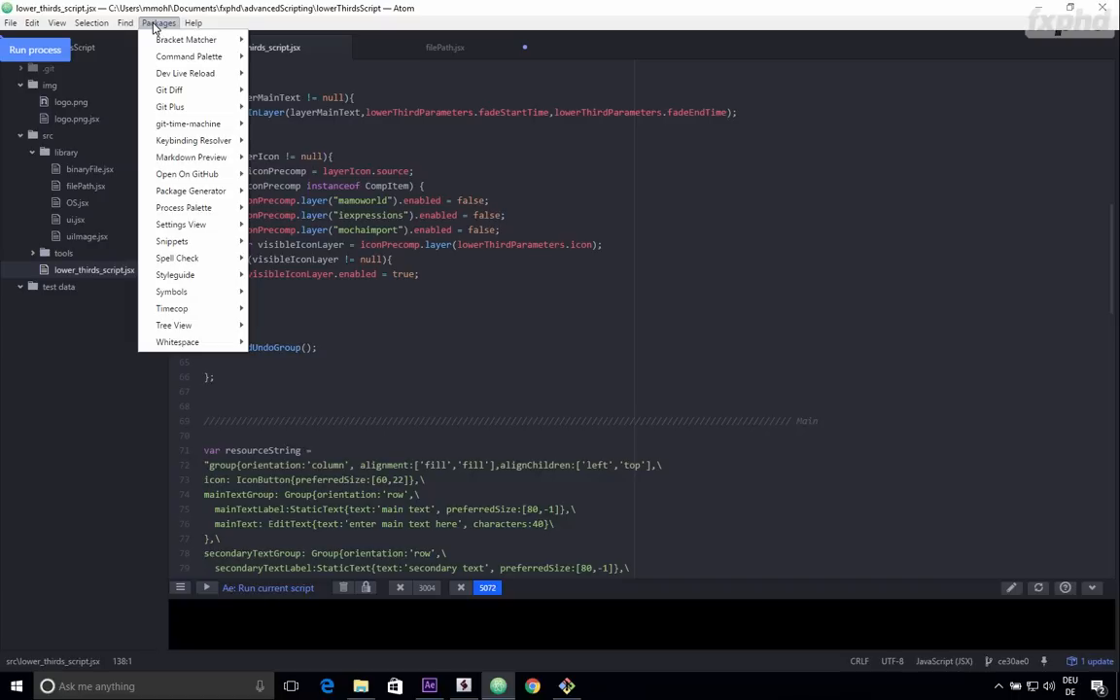
pyautogui.moveTo(187, 125)
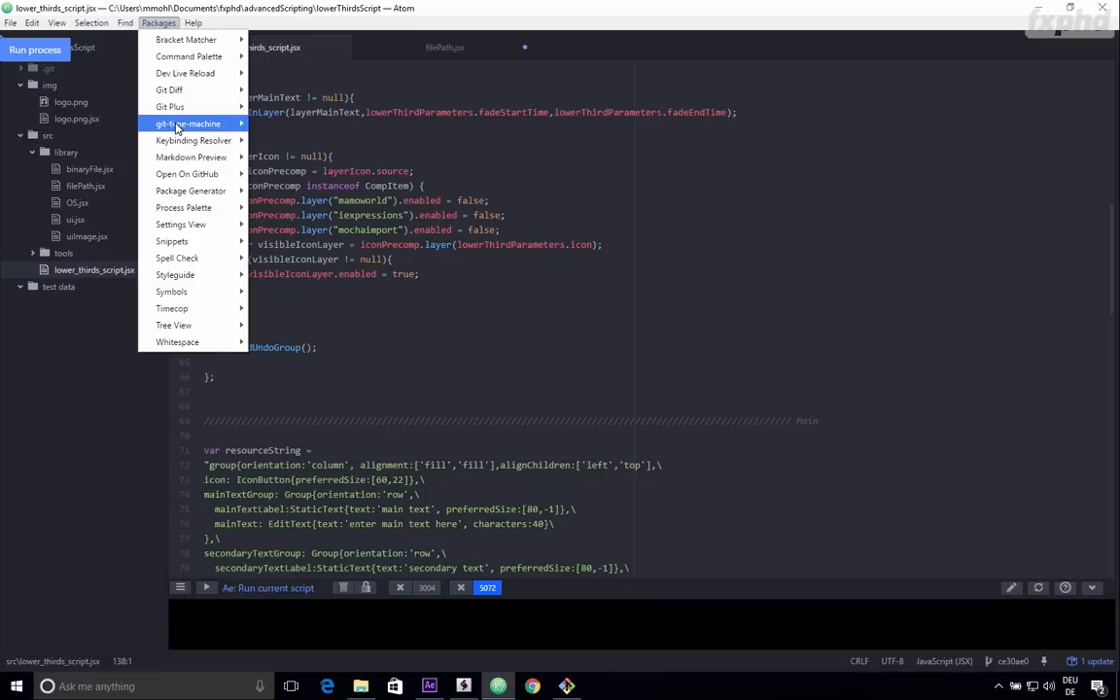
# Step: Launch git-time-machine from the Packages menu to compare lower_thirds_script.jsx history
pyautogui.click(187, 125)
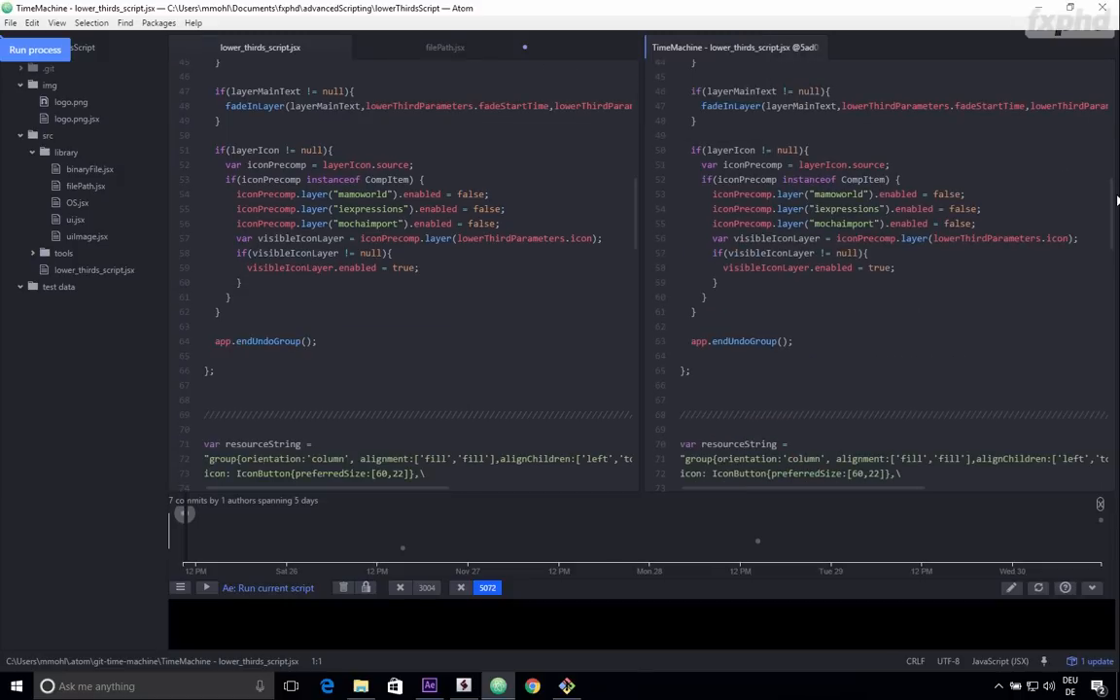
# Step: Scroll the time-machine diff down to the highlighted createUserInterface image-loading changes
pyautogui.scroll(-3)
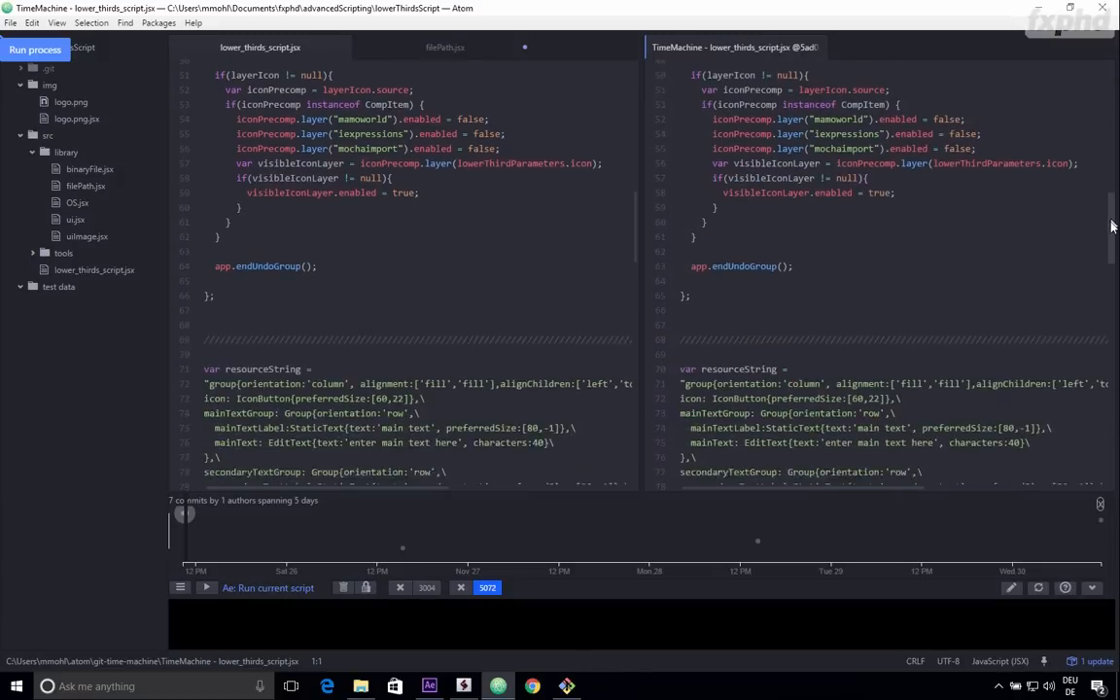
pyautogui.scroll(-3)
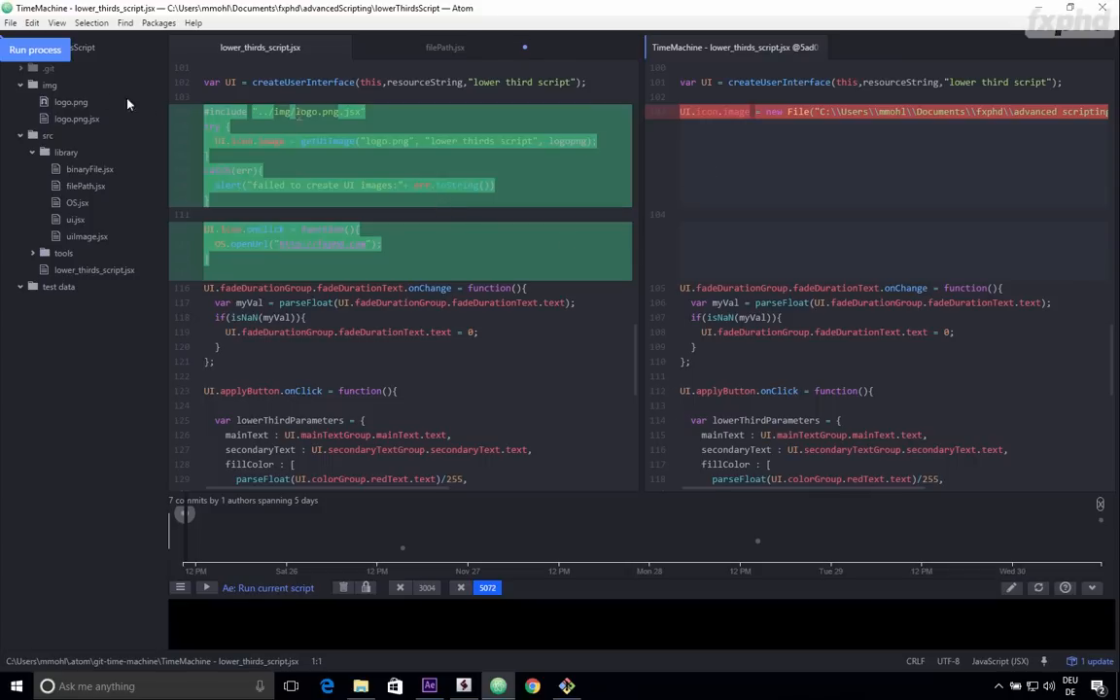
pyautogui.moveTo(587, 229)
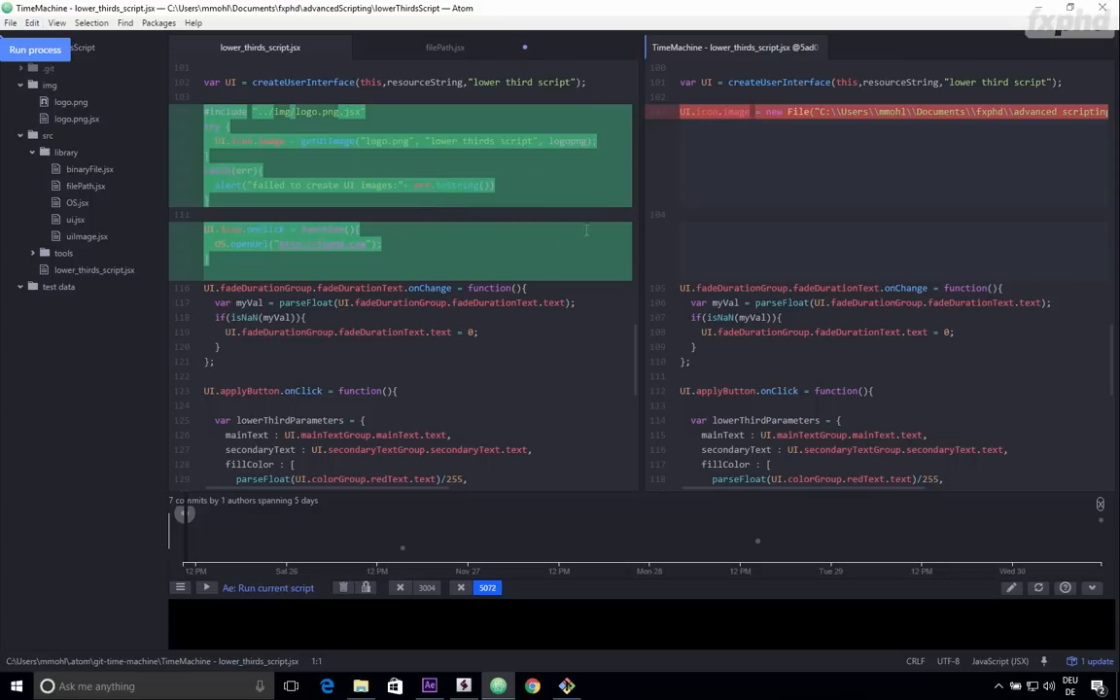
pyautogui.moveTo(548, 210)
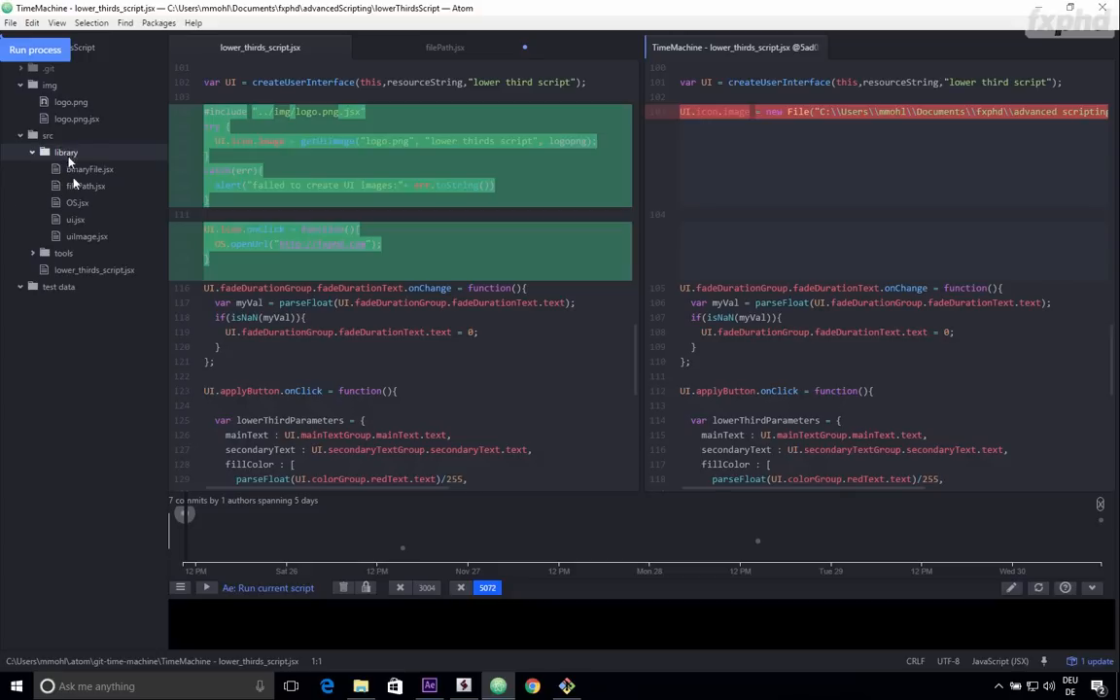
pyautogui.moveTo(76, 169)
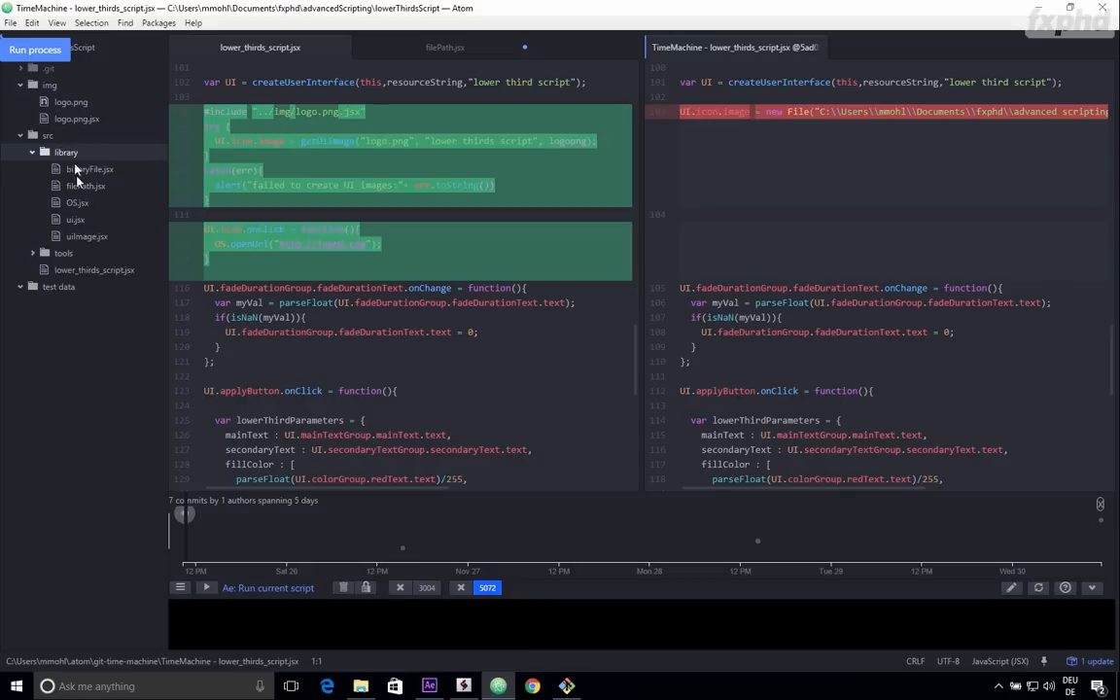
pyautogui.moveTo(86, 183)
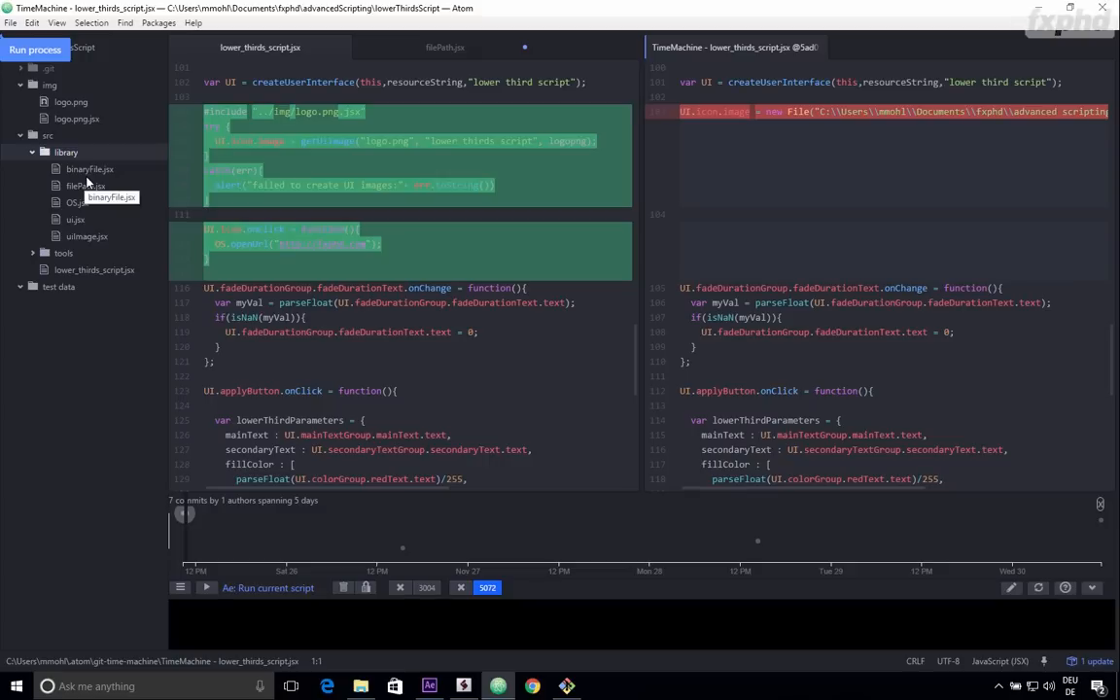
pyautogui.moveTo(97, 179)
pyautogui.write('pa')
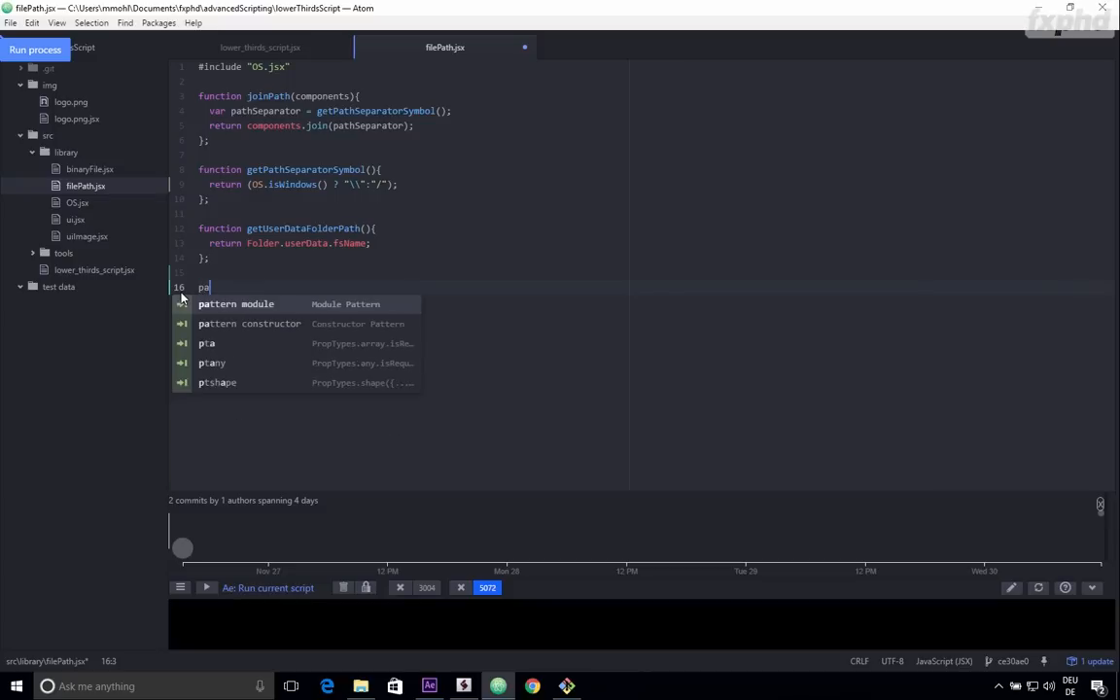
# Step: Begin typing 'pat' on line 10 of filePath.jsx for the module pattern snippet
pyautogui.write('t')
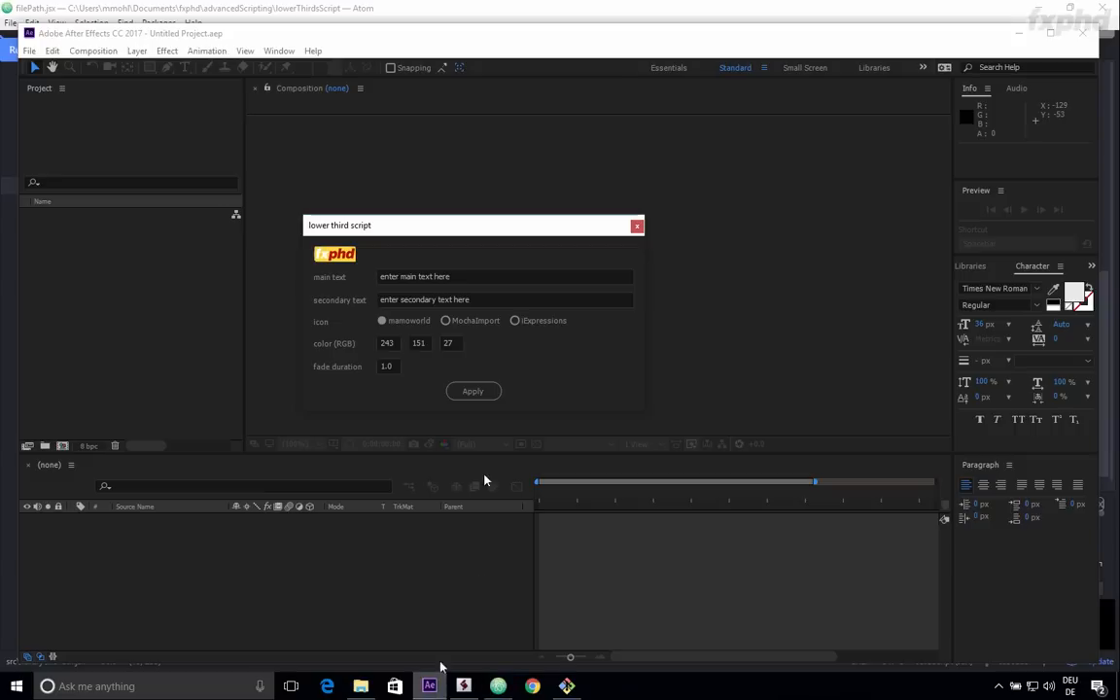
# Step: Drag the lower third script dialog by its title bar toward the upper left
pyautogui.moveTo(470, 226); pyautogui.dragTo(432, 212)
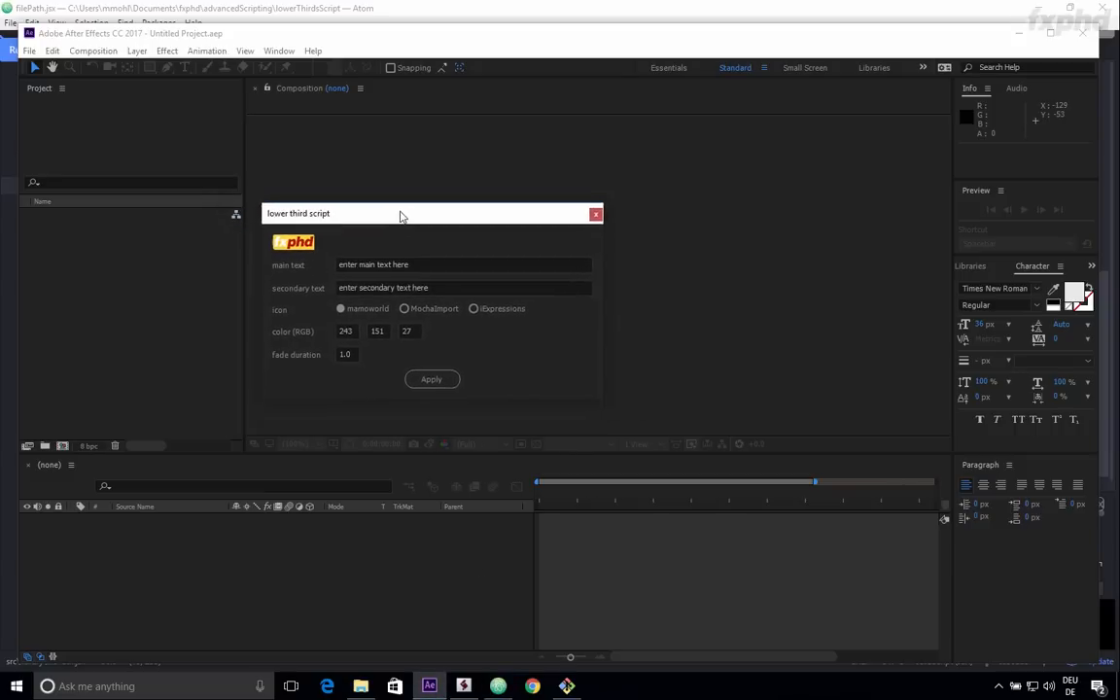
pyautogui.moveTo(399, 212); pyautogui.dragTo(377, 210)
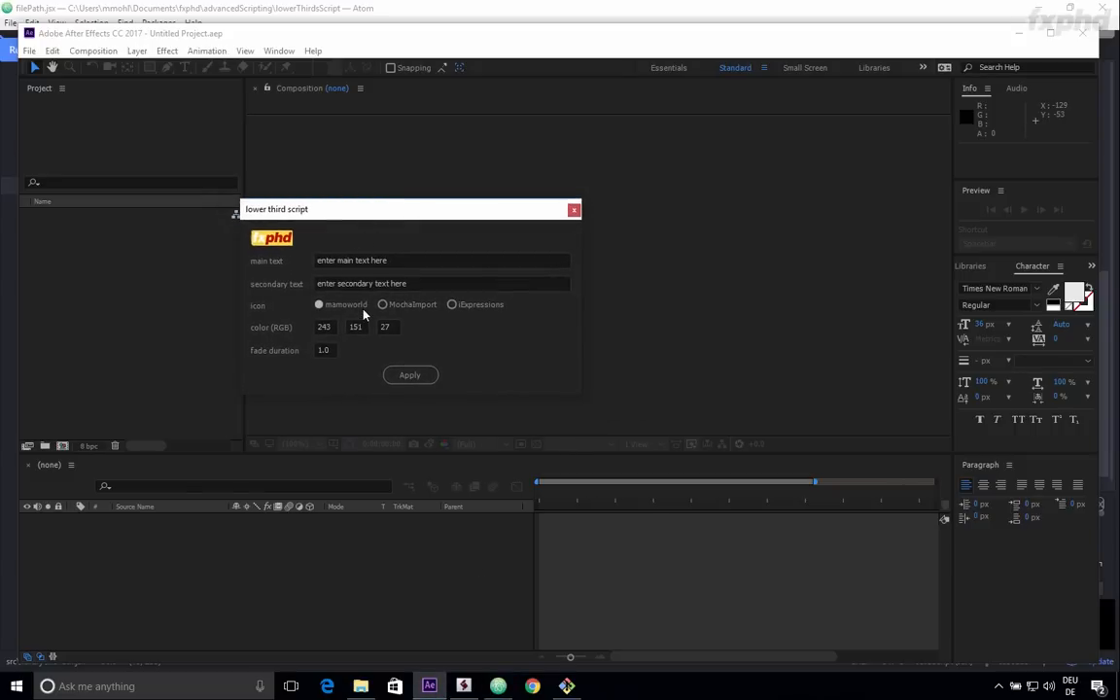